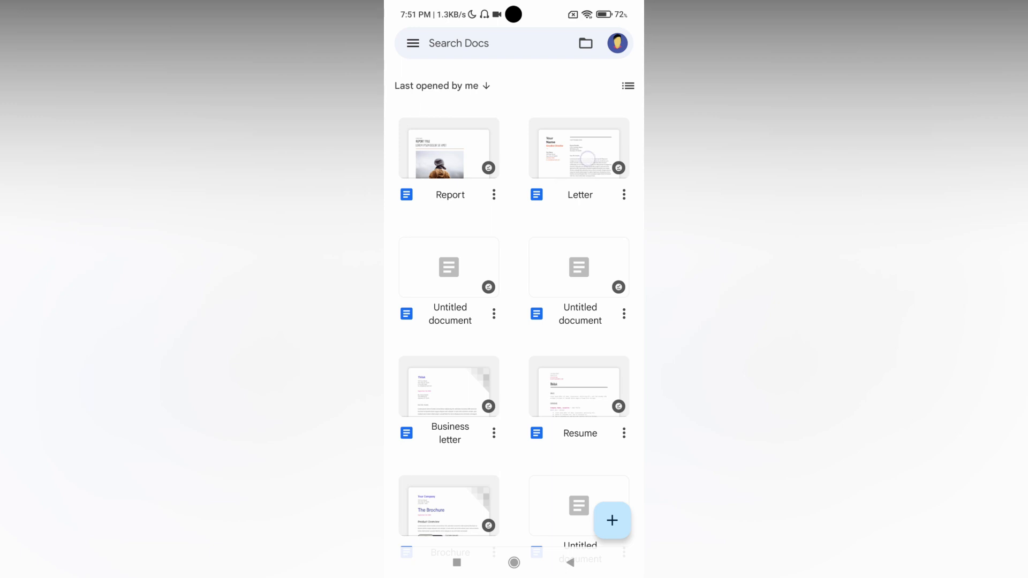
# - Open the Letter template from the Docs list and enter editing mode
pyautogui.click(578, 148)
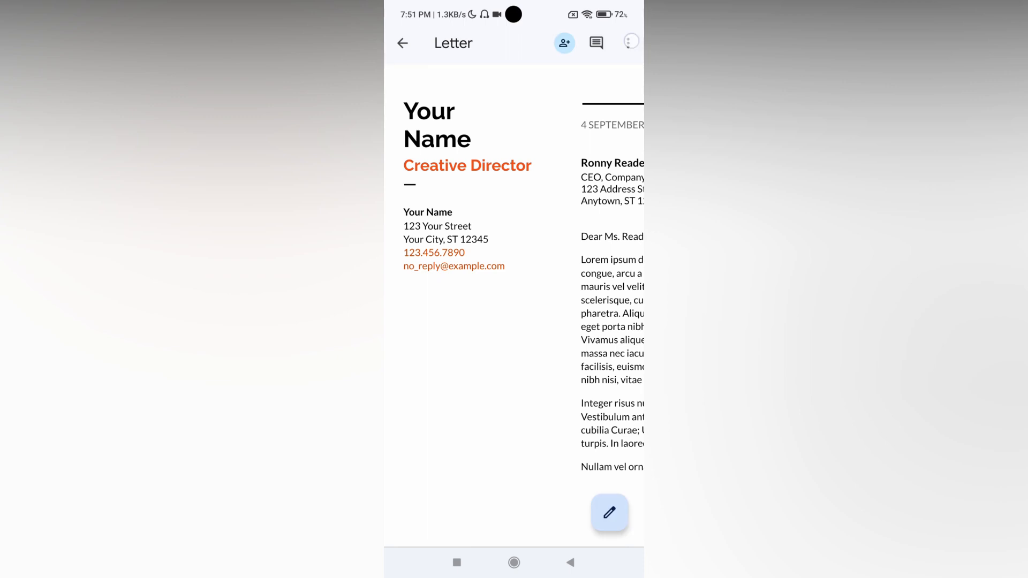
pyautogui.click(630, 41)
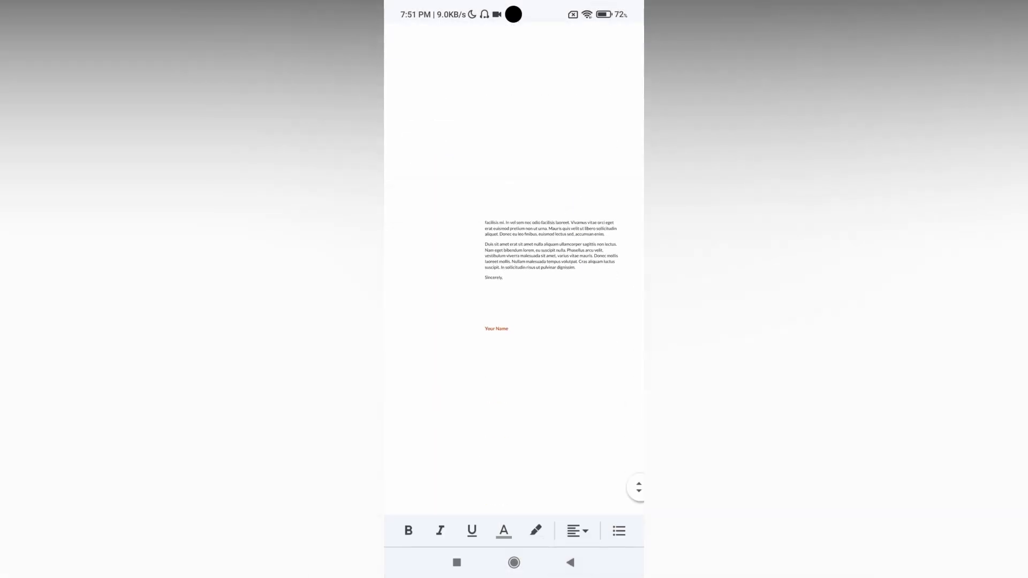
pyautogui.doubleClick(495, 329)
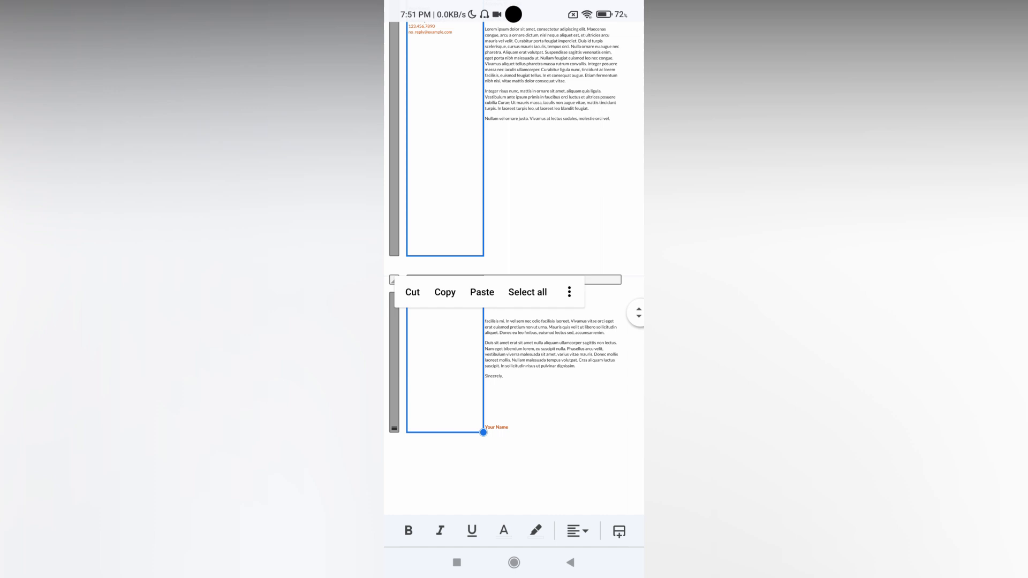
pyautogui.click(485, 230)
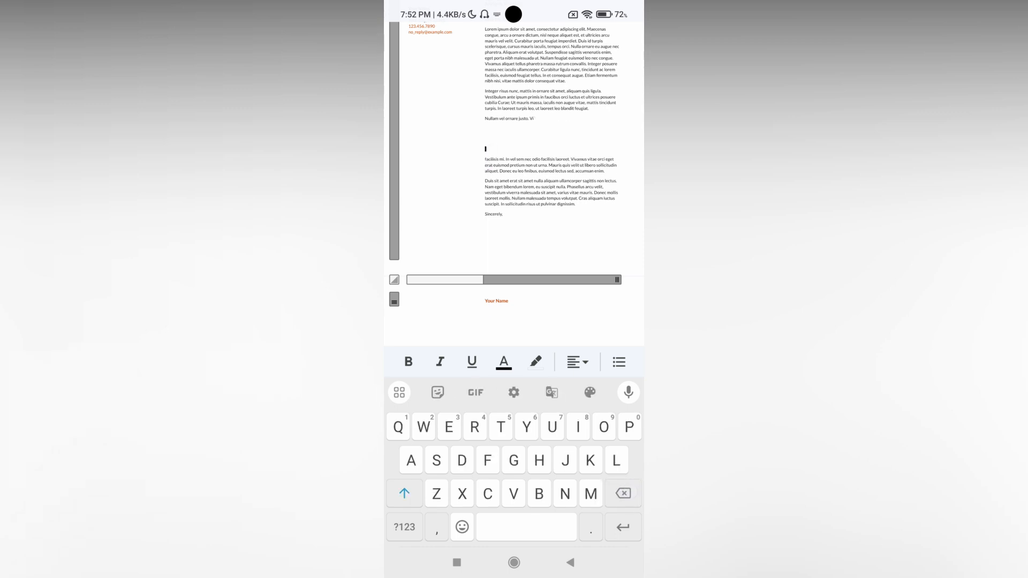
pyautogui.click(570, 562)
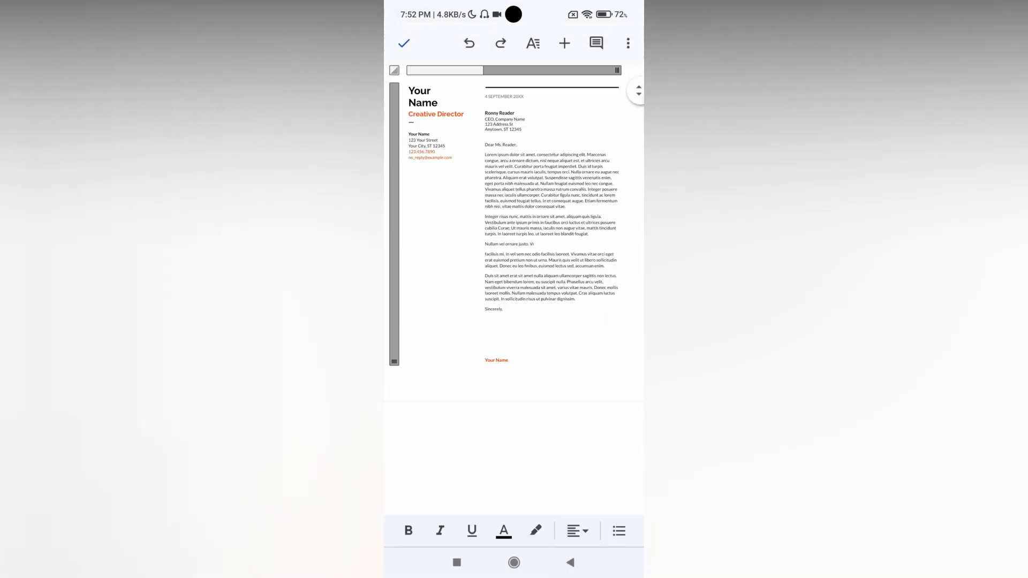
# - Set the letter's page orientation to Landscape in Page setup
pyautogui.click(627, 43)
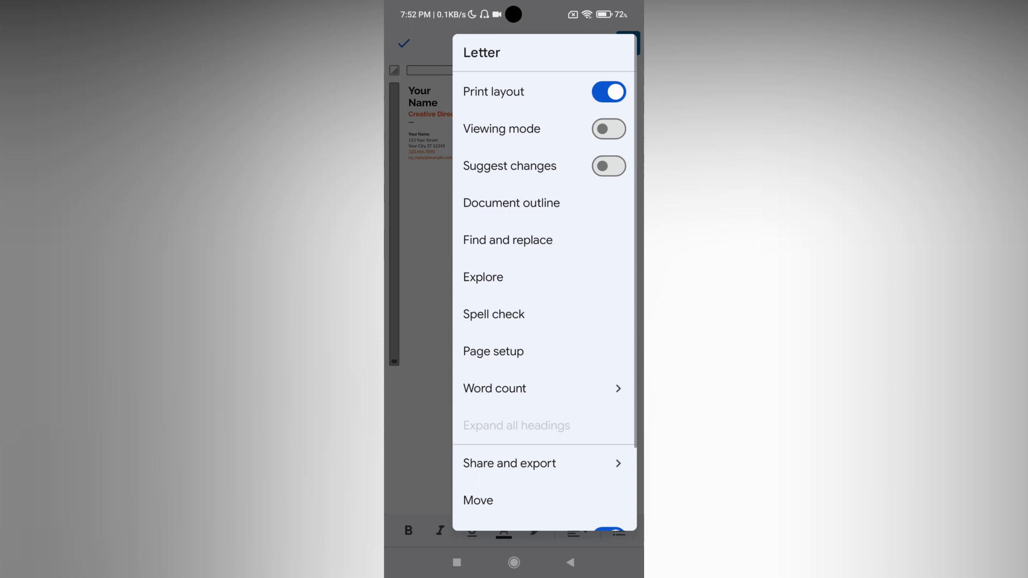
pyautogui.click(493, 351)
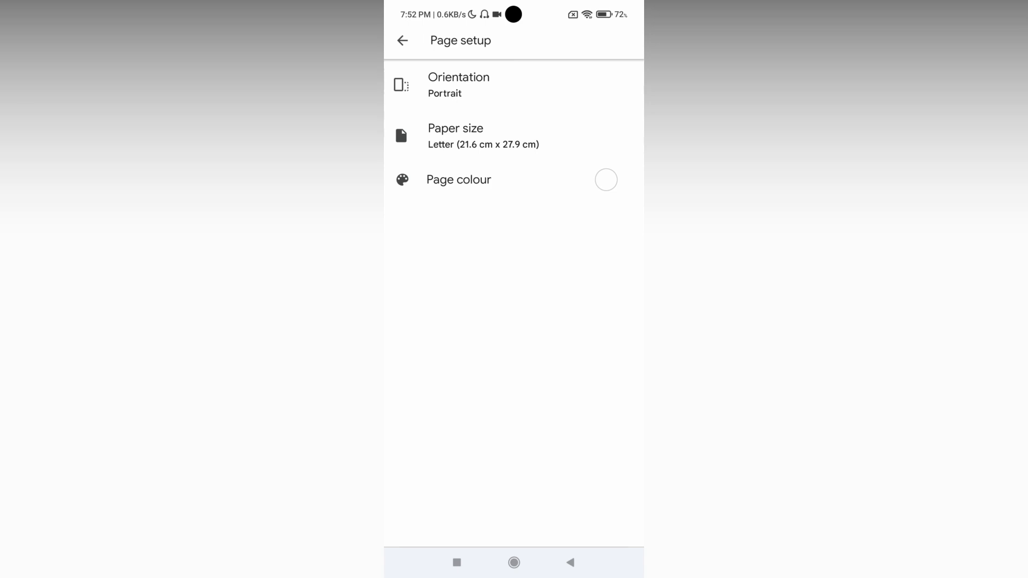
pyautogui.click(458, 85)
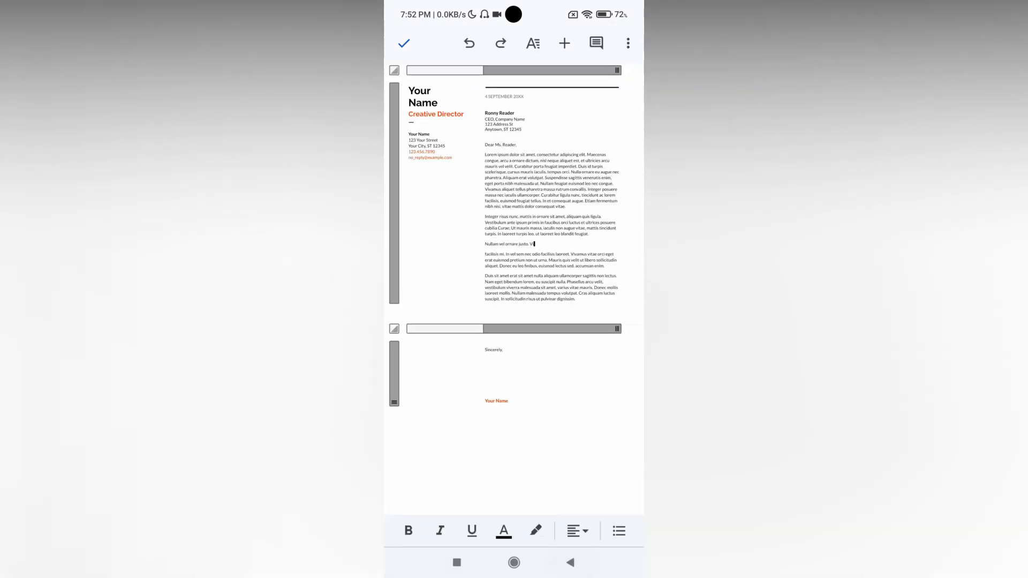
# - Save changes by leaving editing, resume editing and reopen the document options list
pyautogui.click(403, 43)
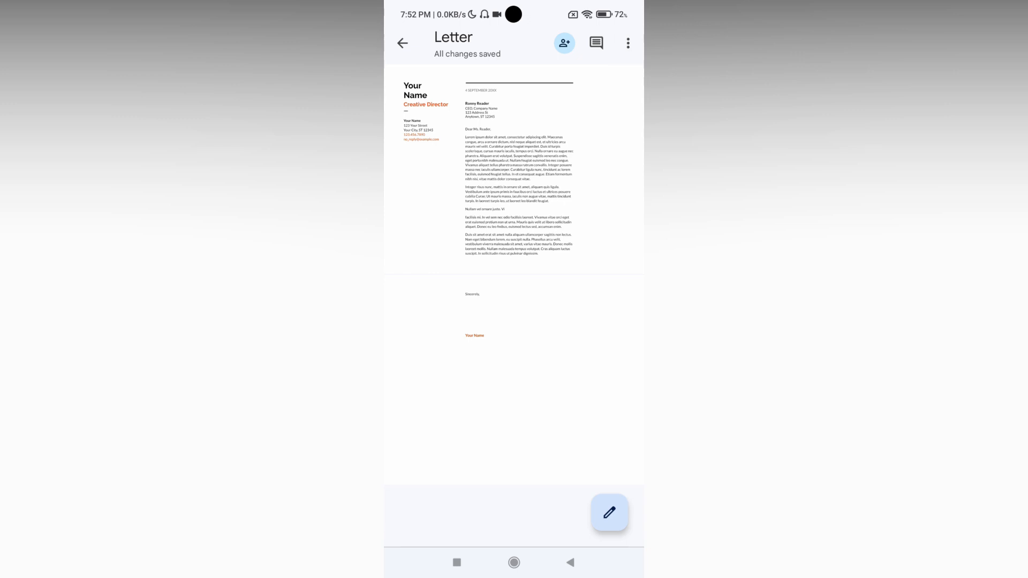
pyautogui.click(629, 43)
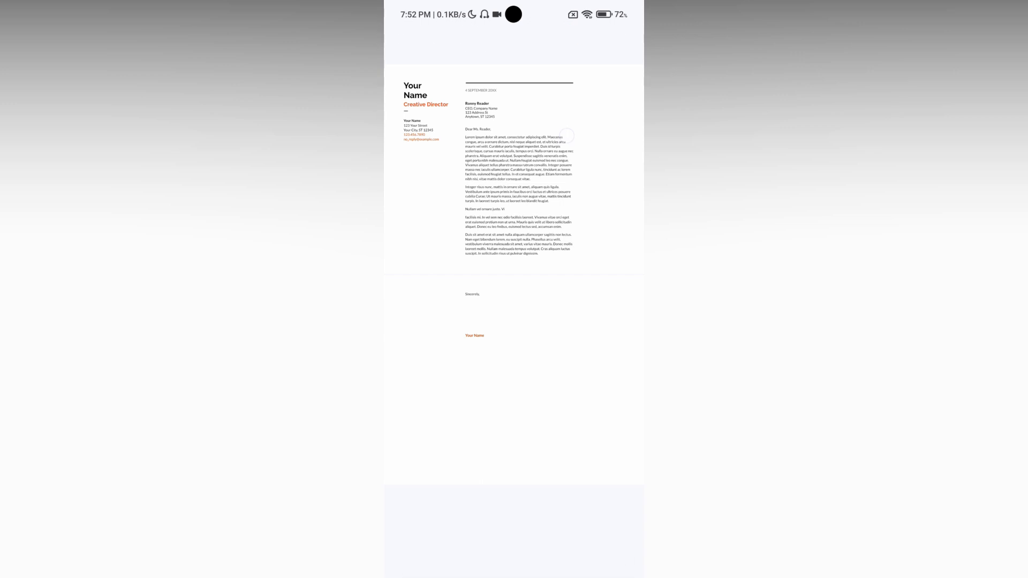
pyautogui.click(629, 40)
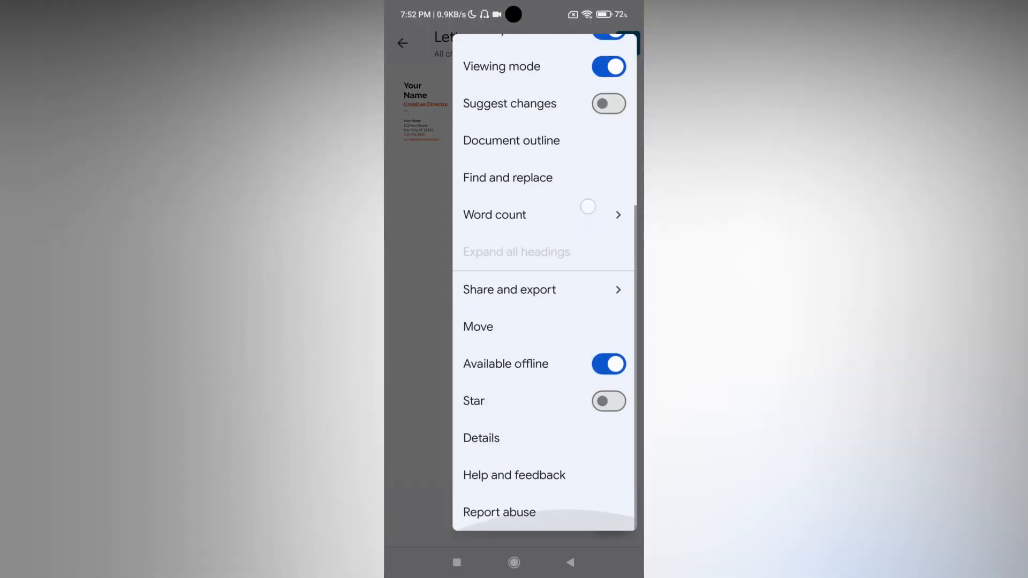
pyautogui.scroll(-3)
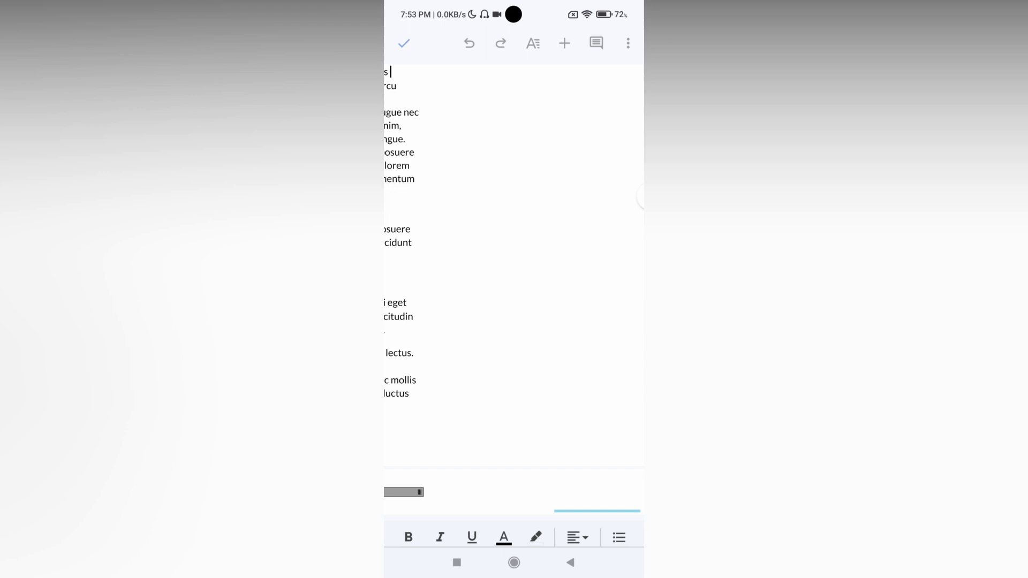
pyautogui.click(627, 42)
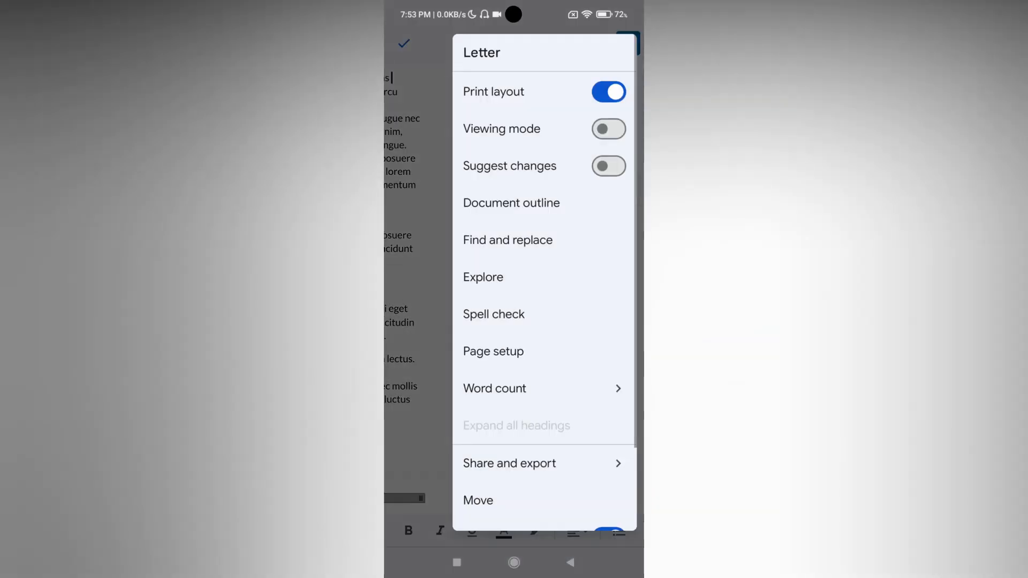
# - Choose the light green shade as the page colour in Page setup
pyautogui.click(493, 351)
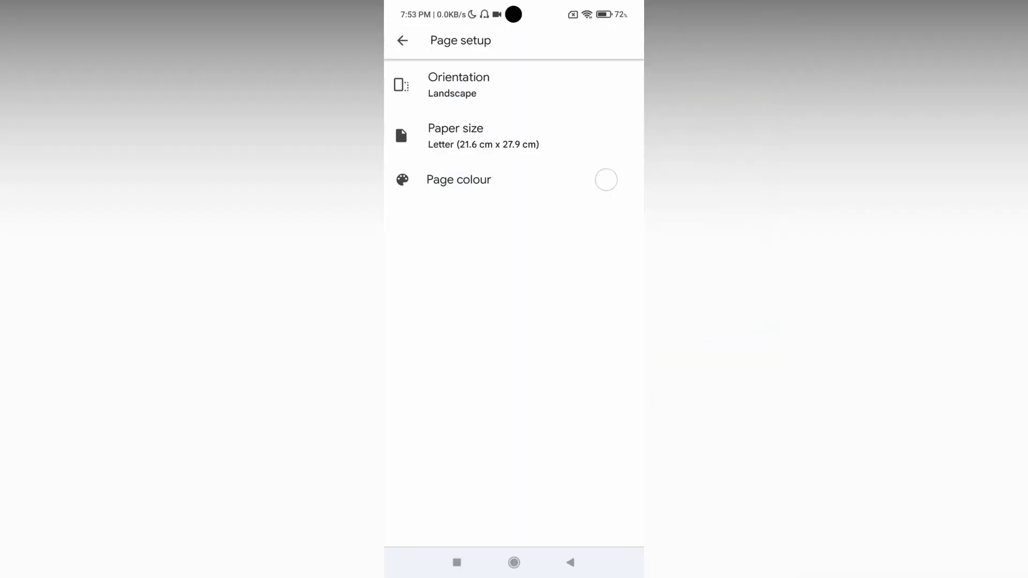
pyautogui.click(459, 180)
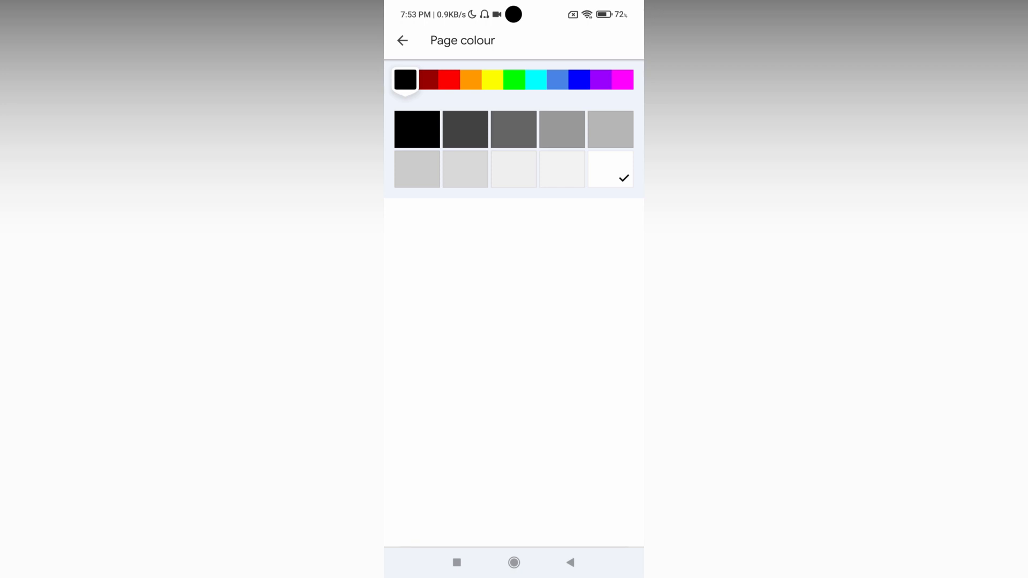
pyautogui.click(514, 78)
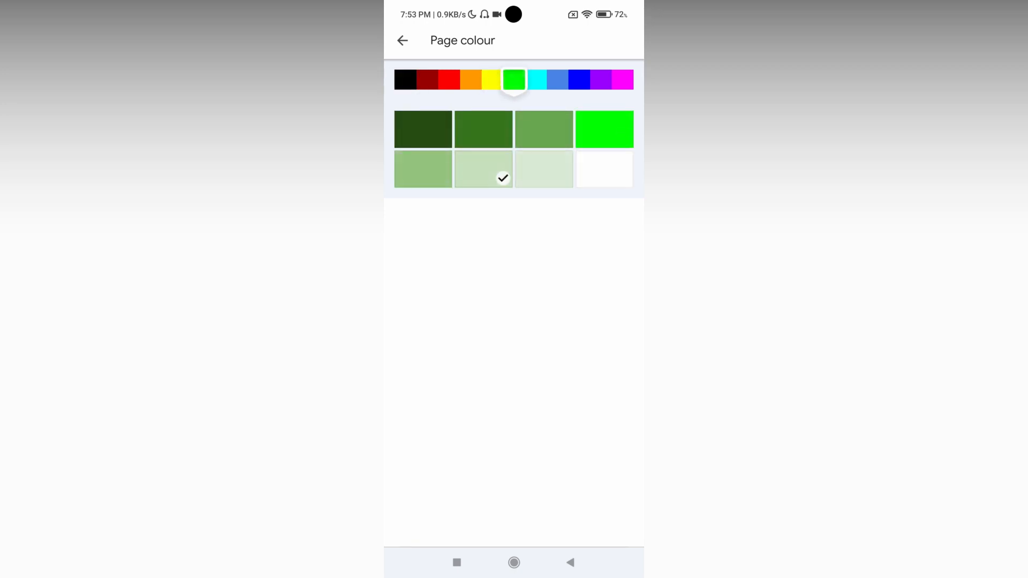